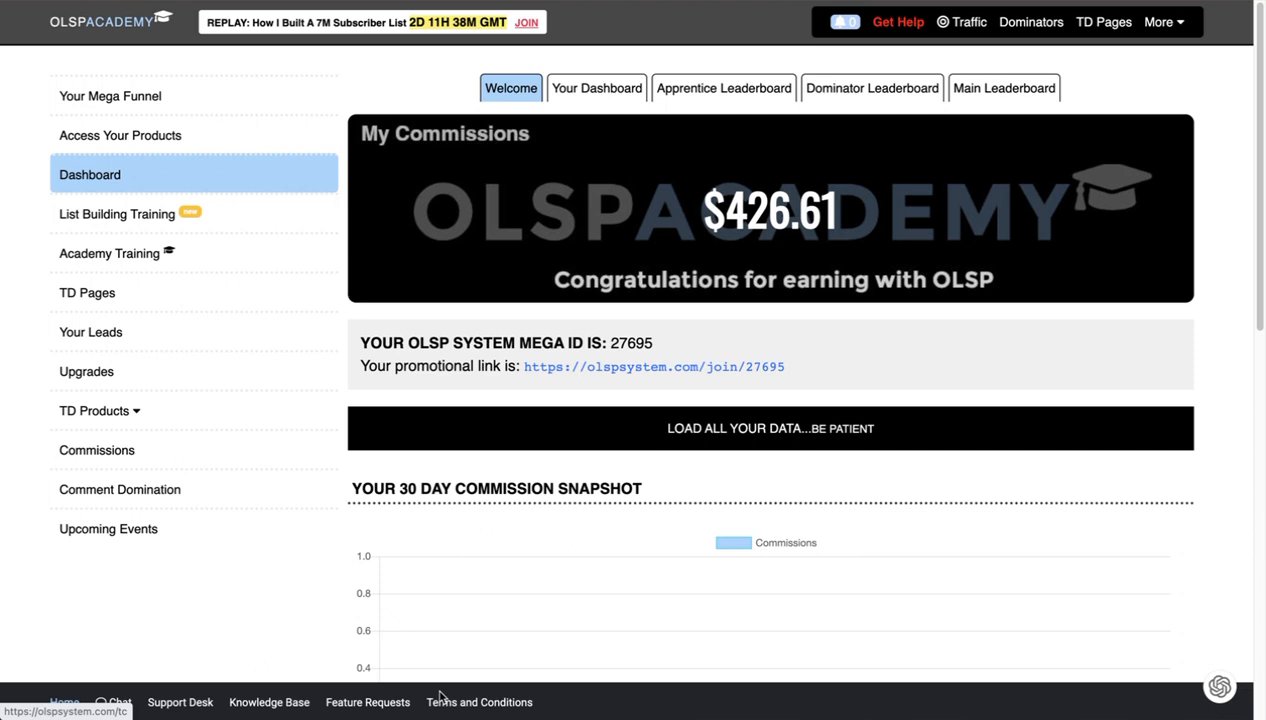
mouse_move(155, 220)
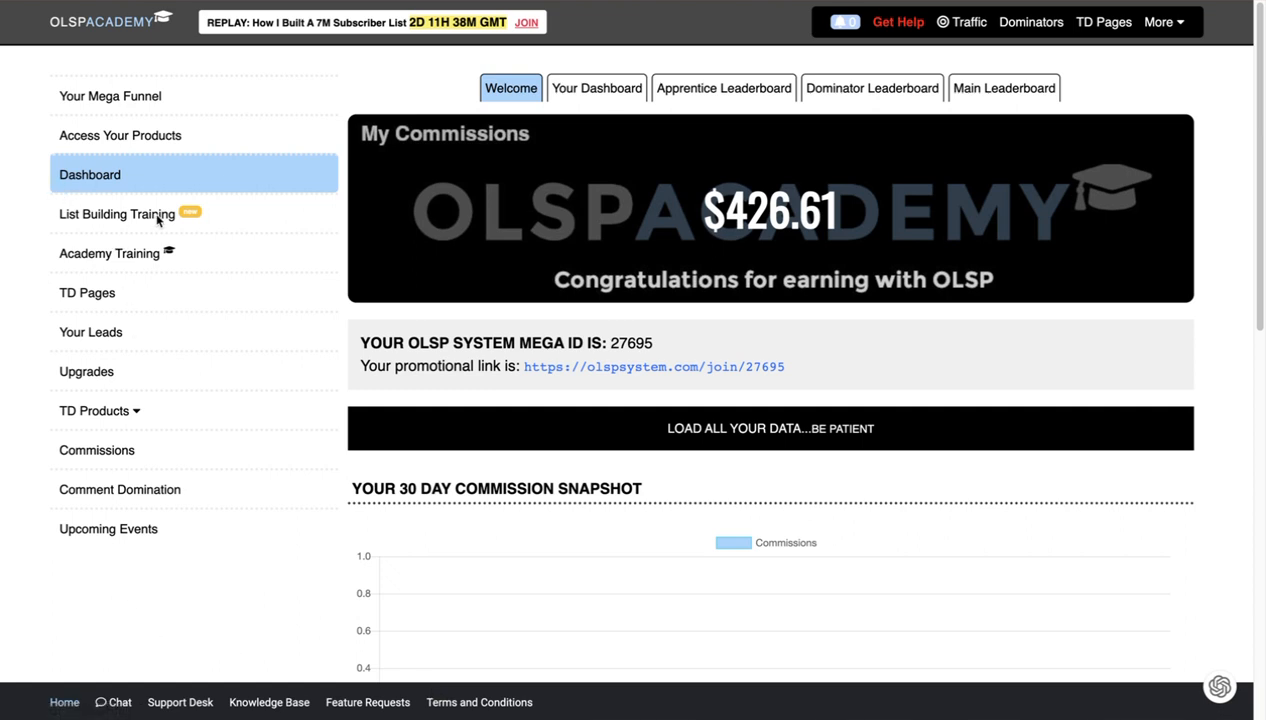
mouse_move(175, 221)
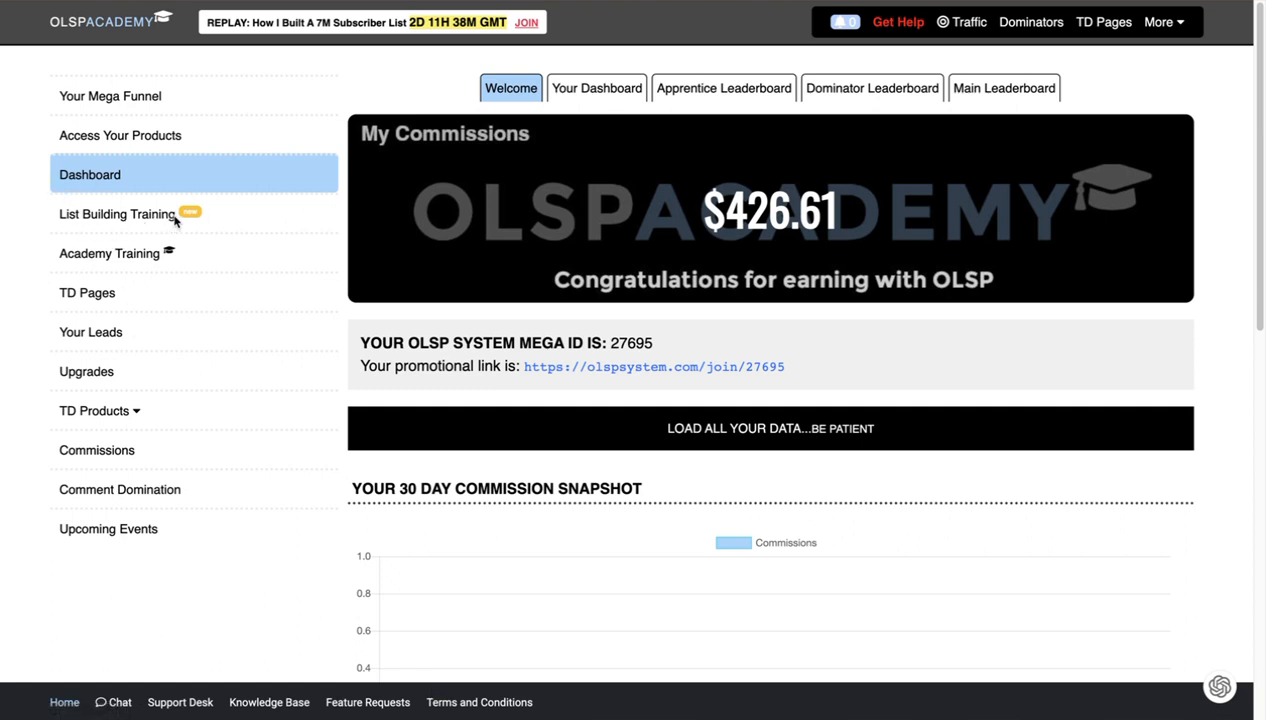
mouse_move(308, 477)
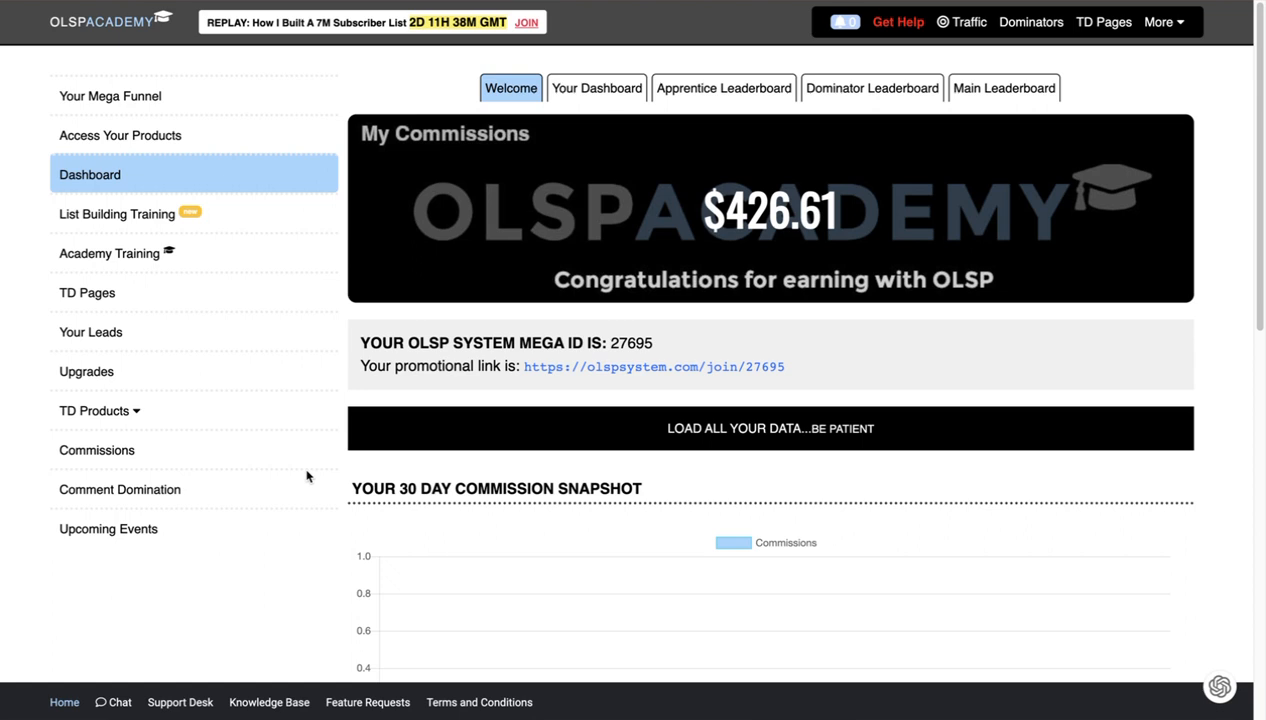
mouse_move(140, 608)
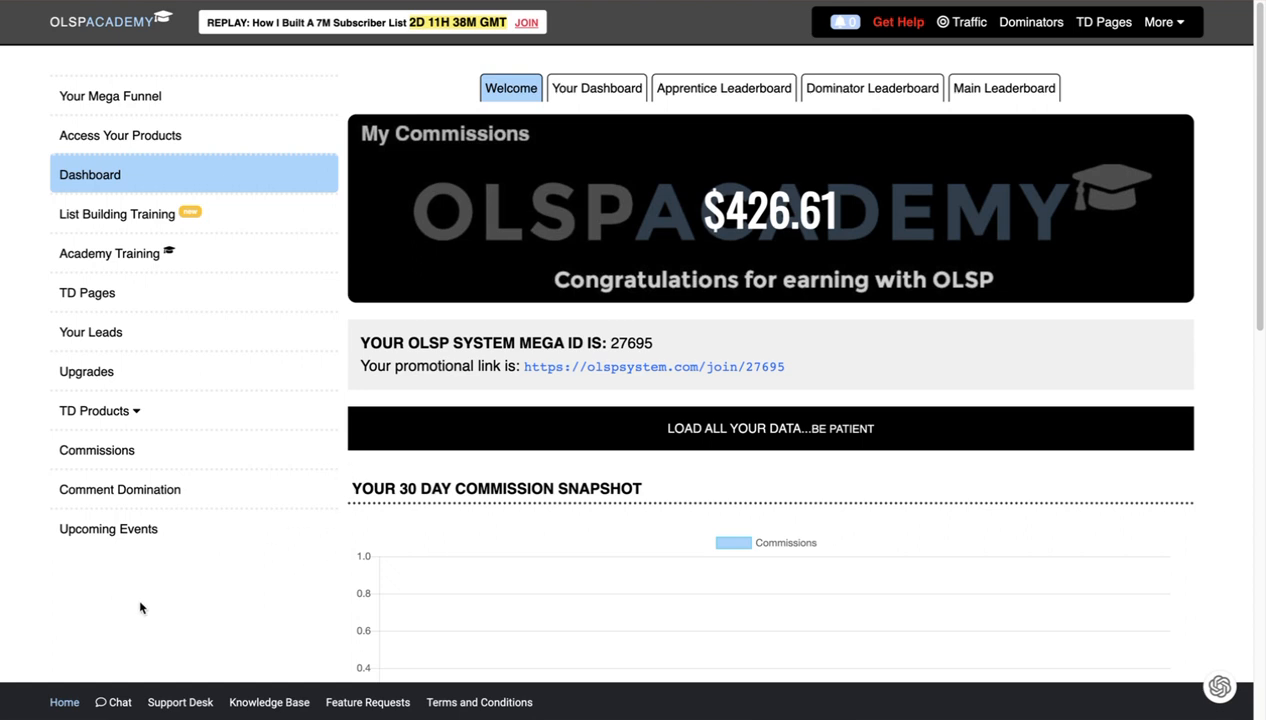
mouse_move(125, 493)
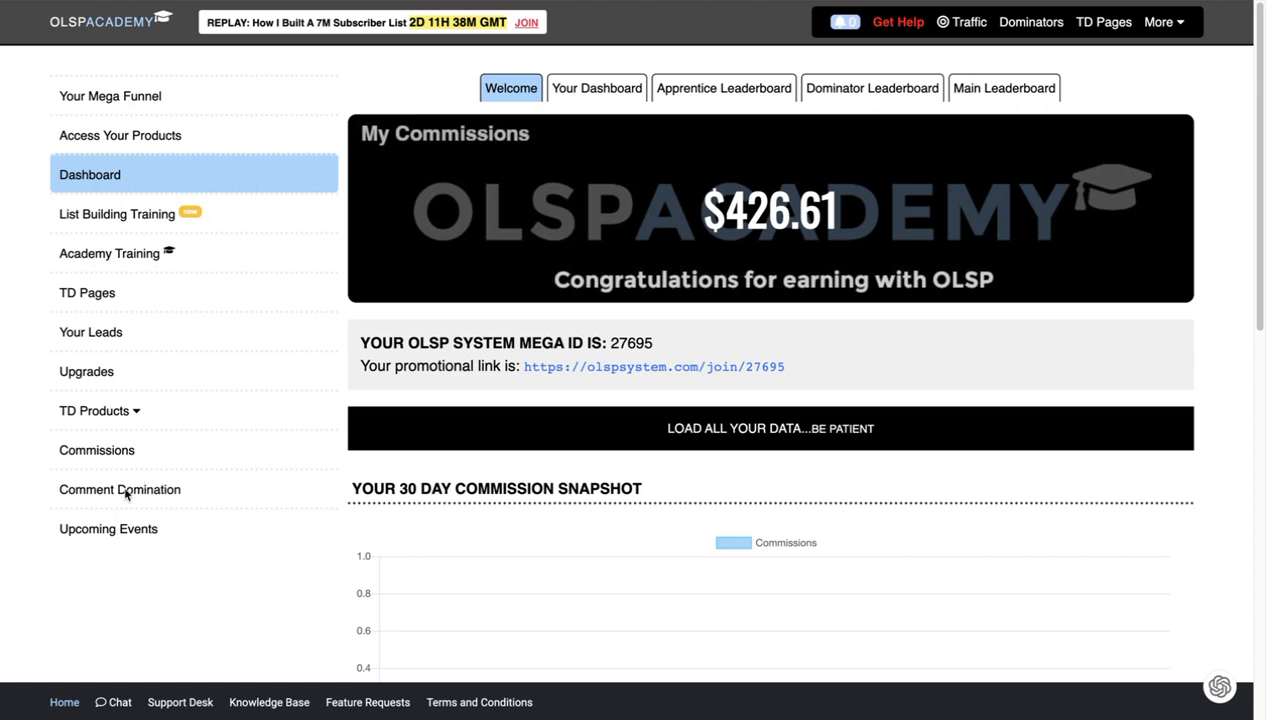
Open Comment Domination from the sidebar and scroll its welcome page with the intro video
left_click(119, 489)
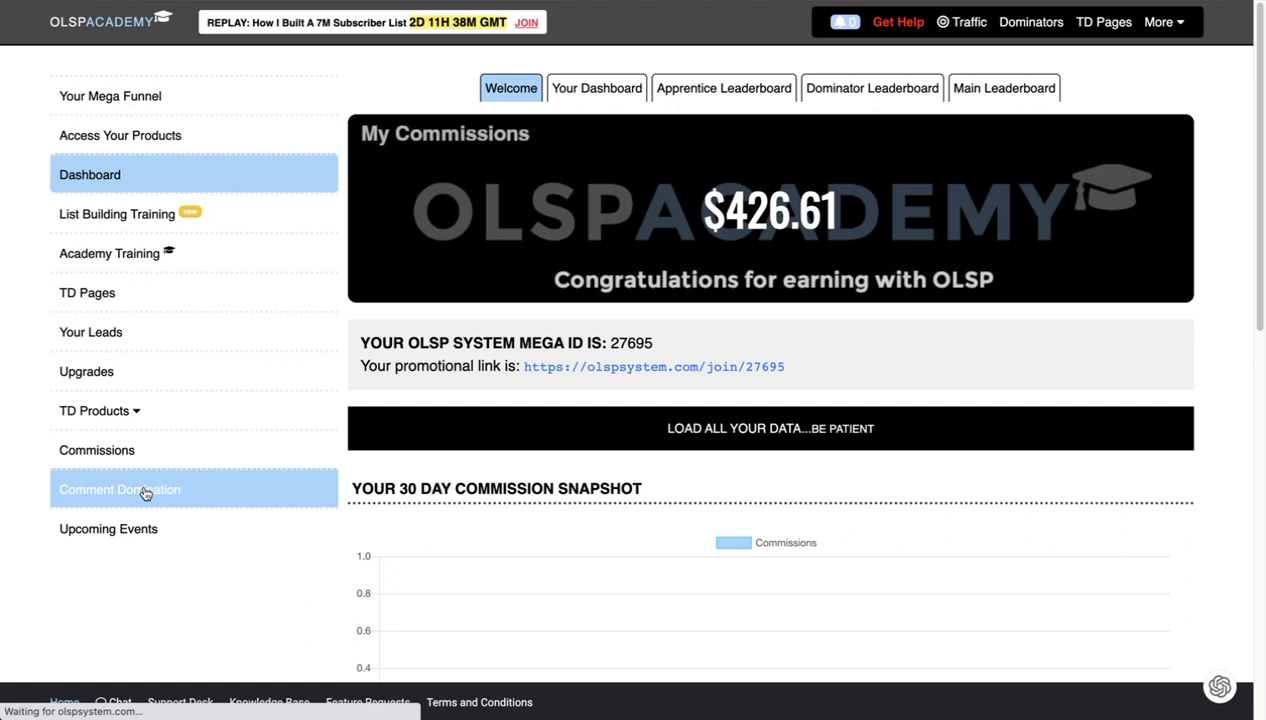
left_click(119, 489)
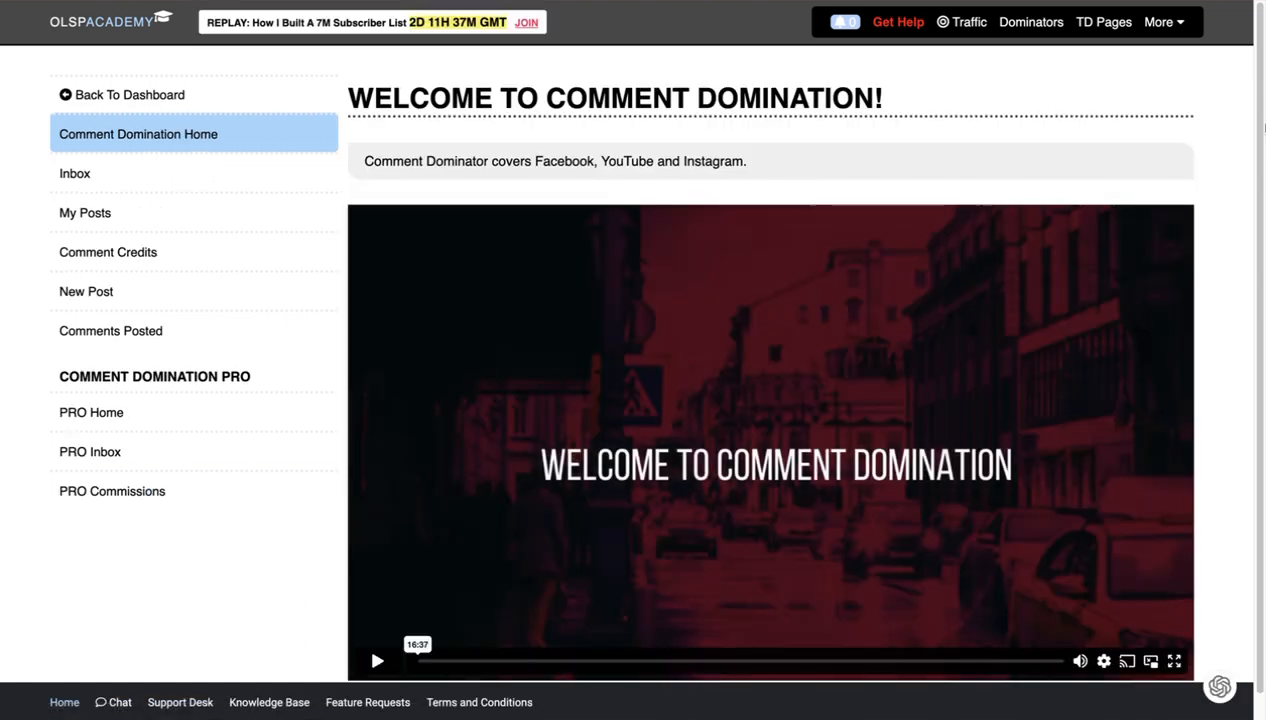
scroll("down", 3)
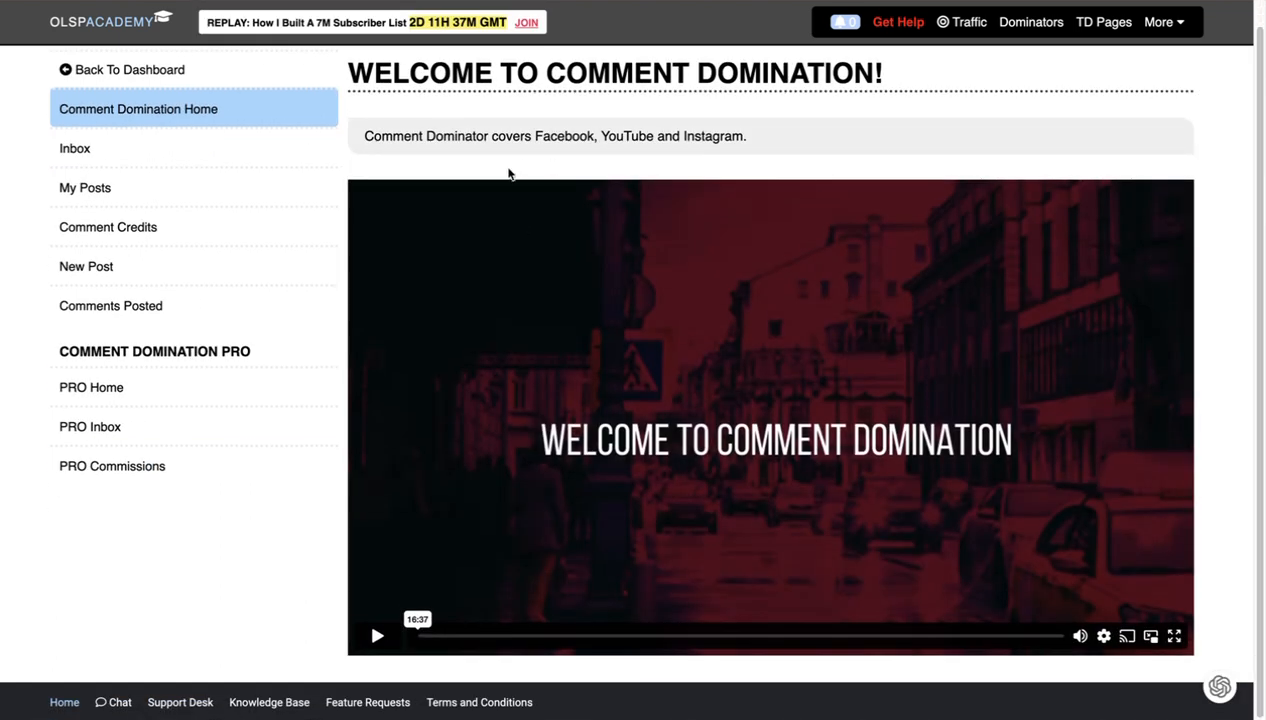
mouse_move(112, 427)
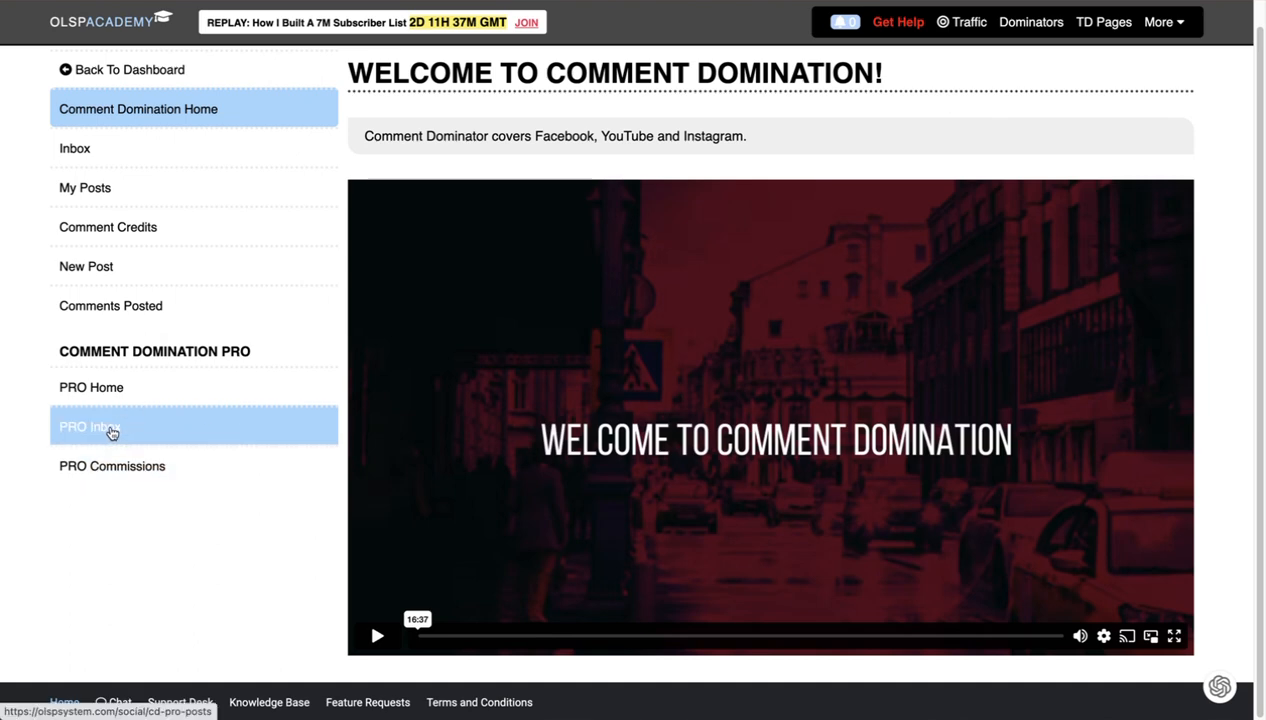
Open the PRO Inbox and scroll through the guidelines and seven-post comment table
left_click(91, 426)
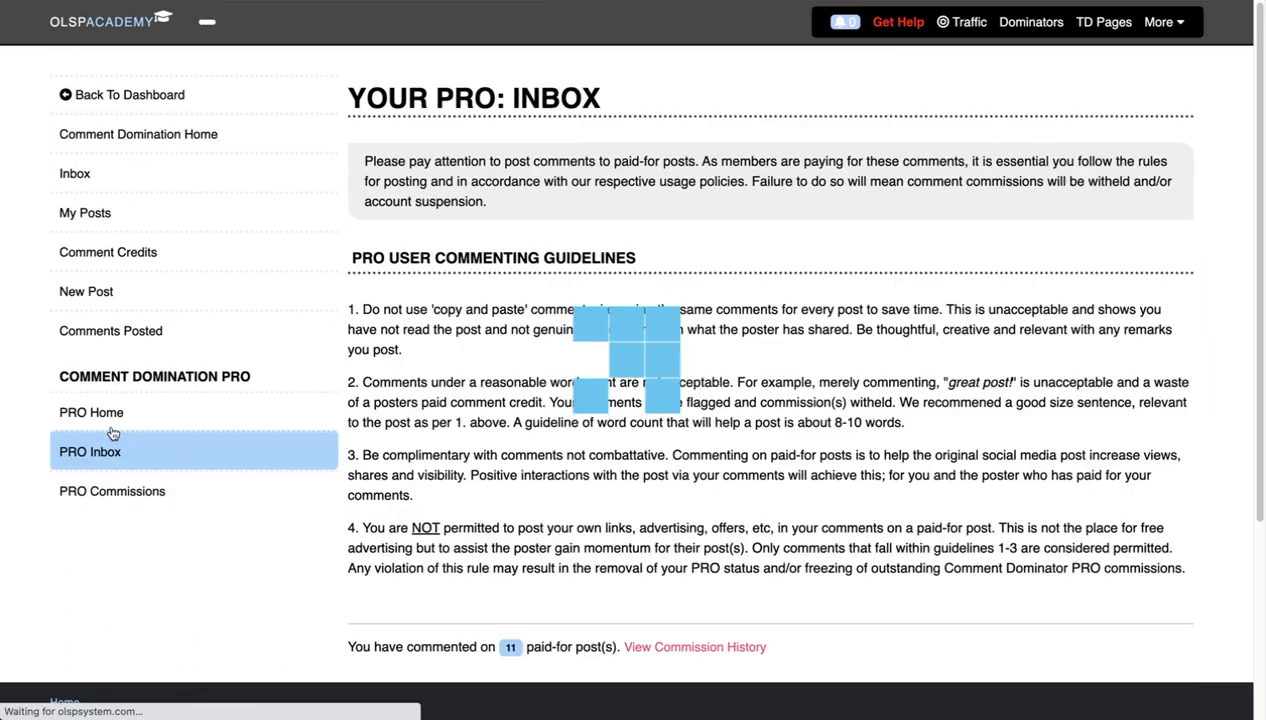
scroll("down", 3)
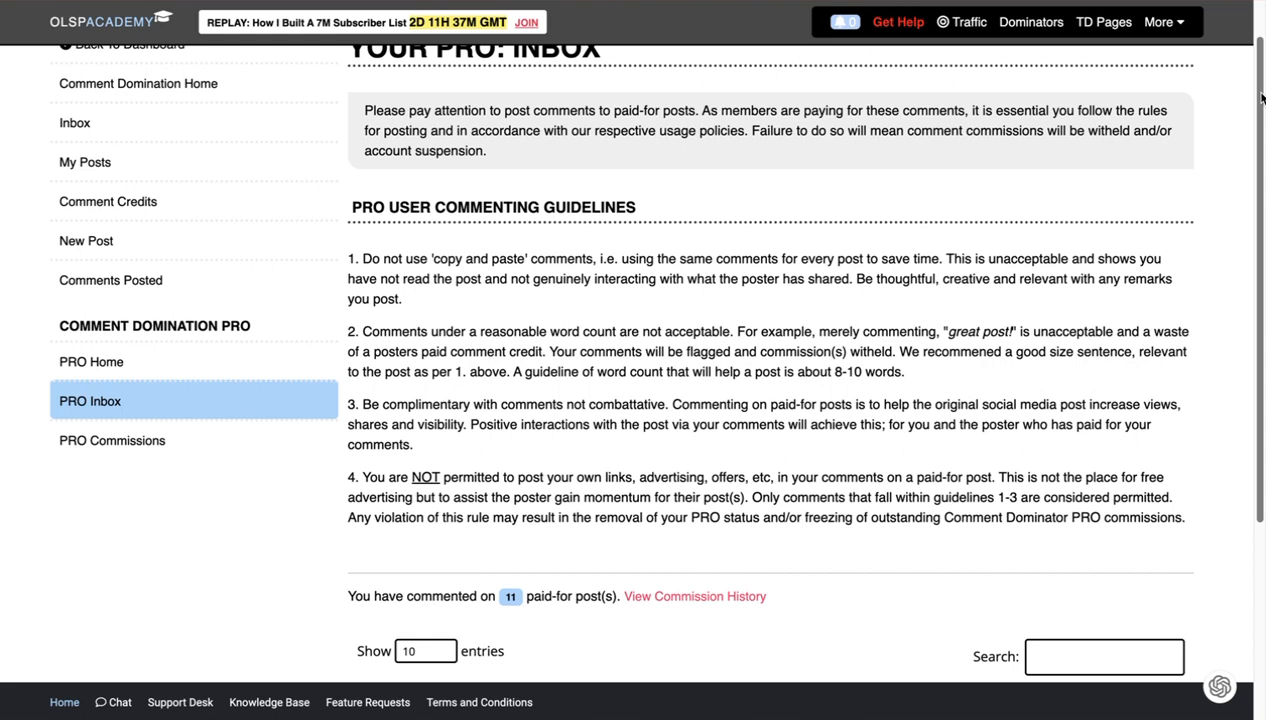
scroll("down", 3)
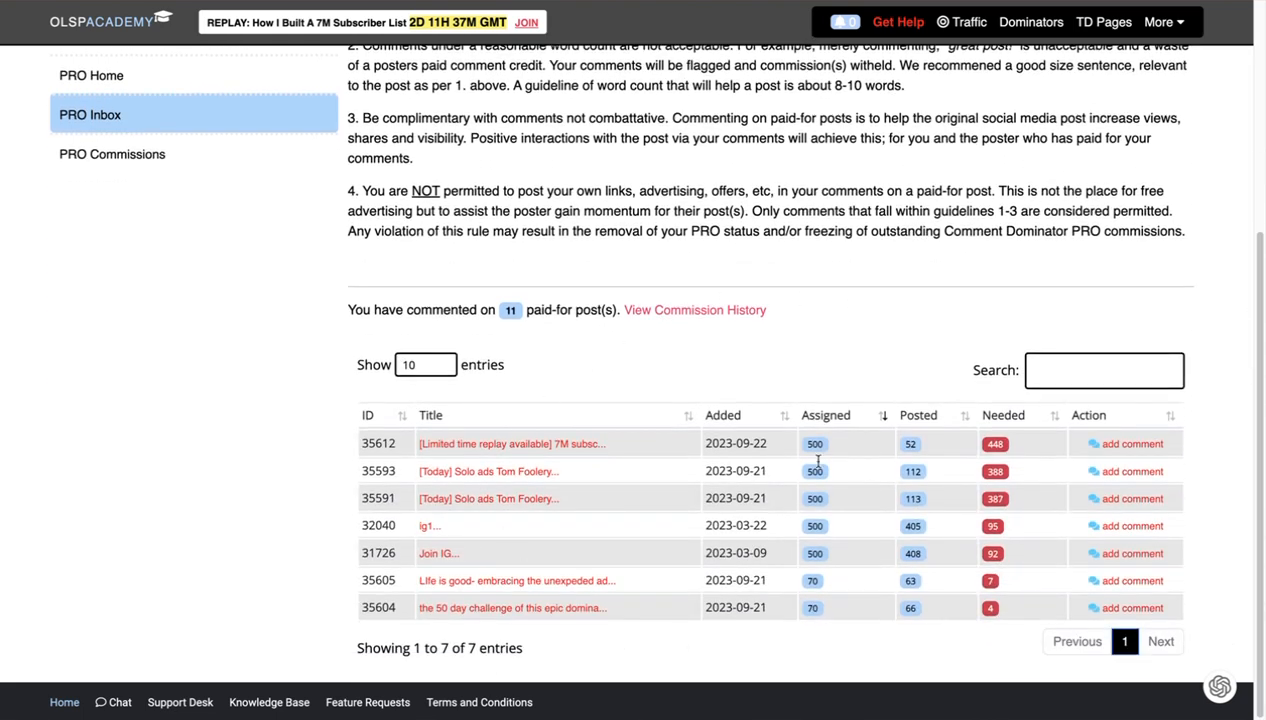
mouse_move(610, 376)
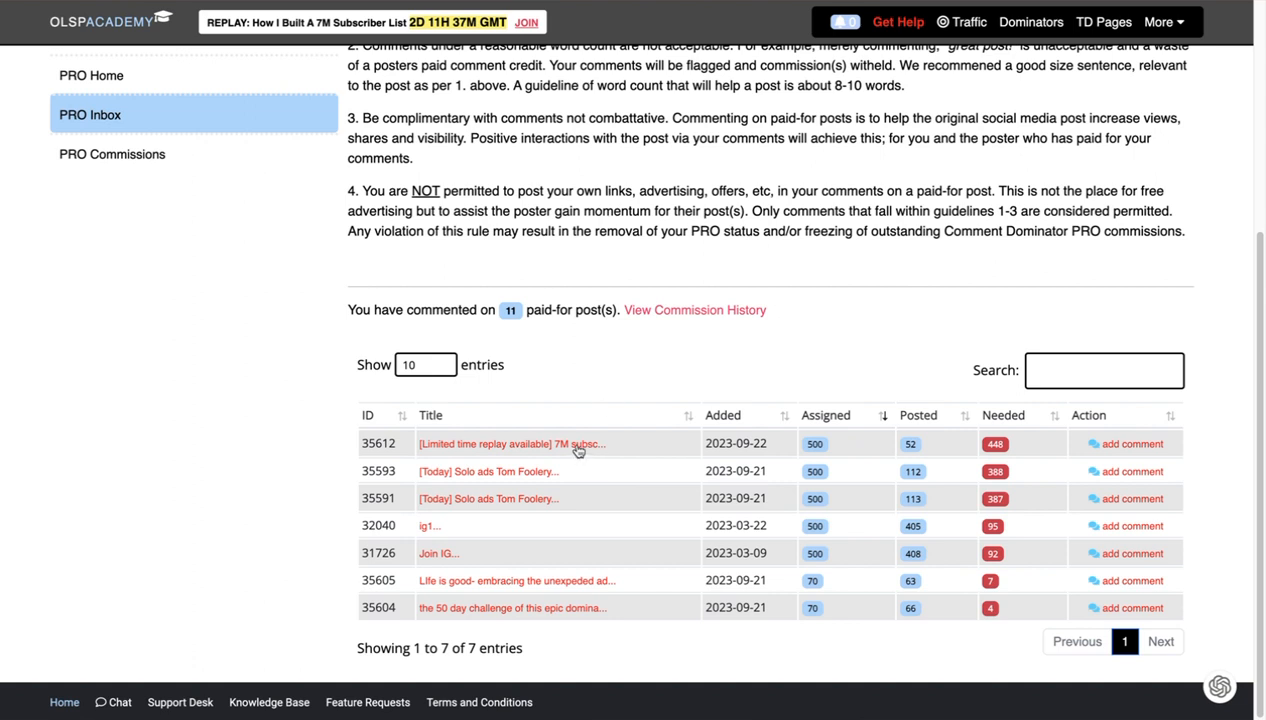
mouse_move(1138, 451)
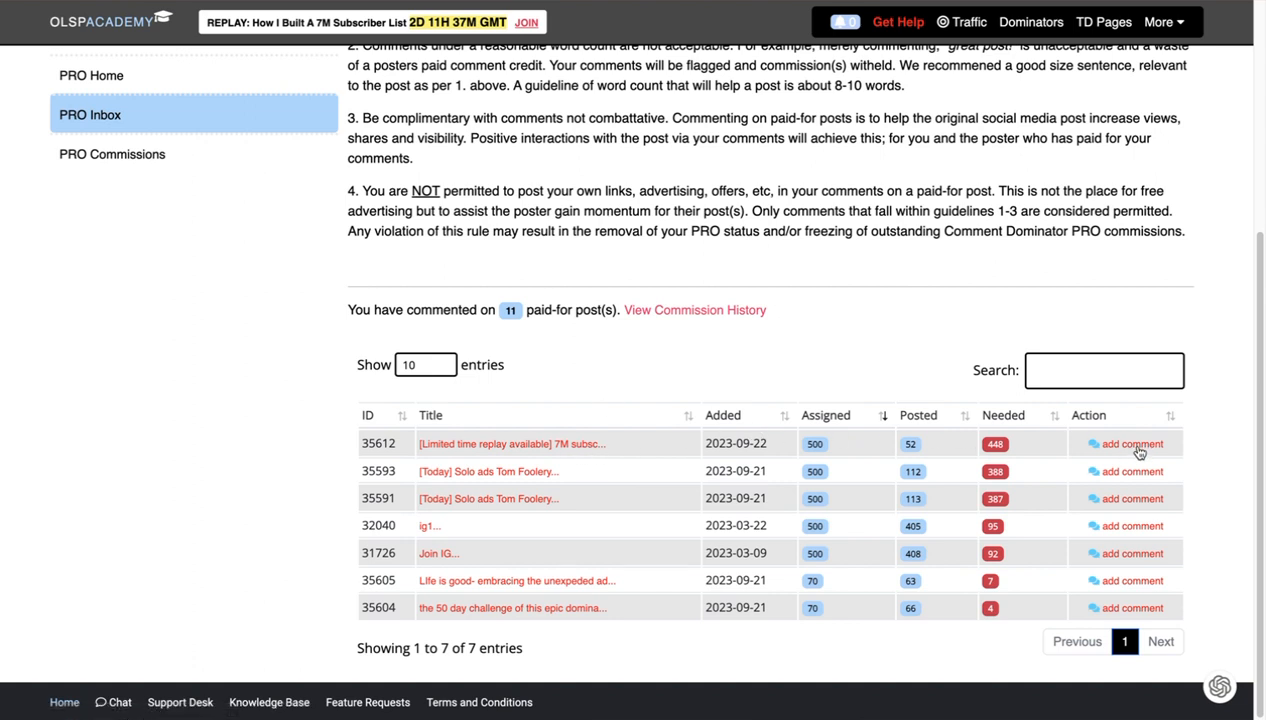
mouse_move(1135, 444)
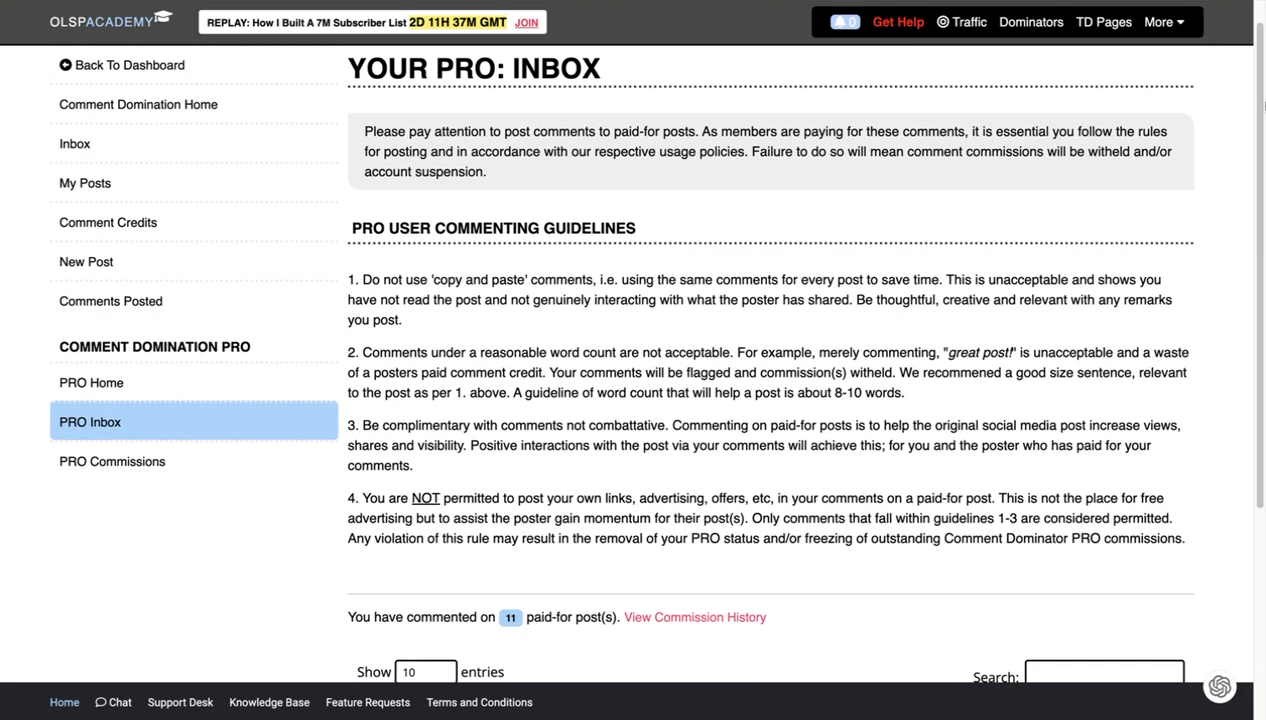
mouse_move(909, 342)
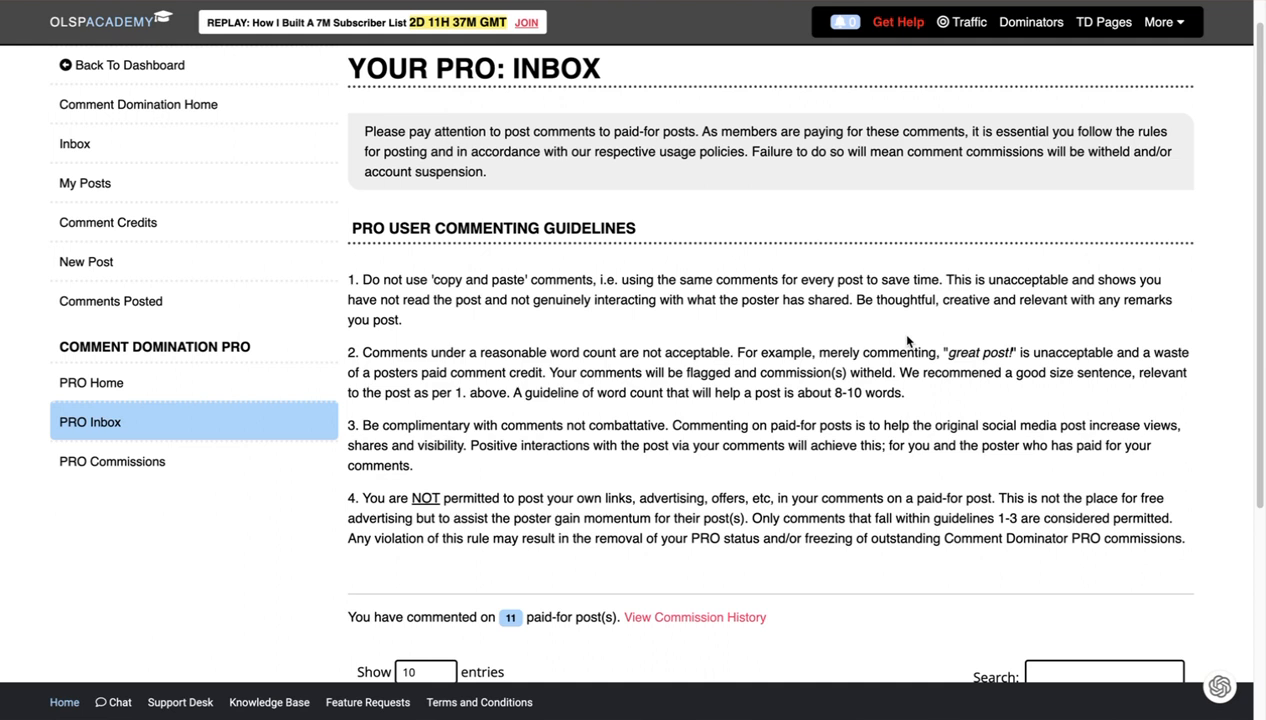
mouse_move(1228, 343)
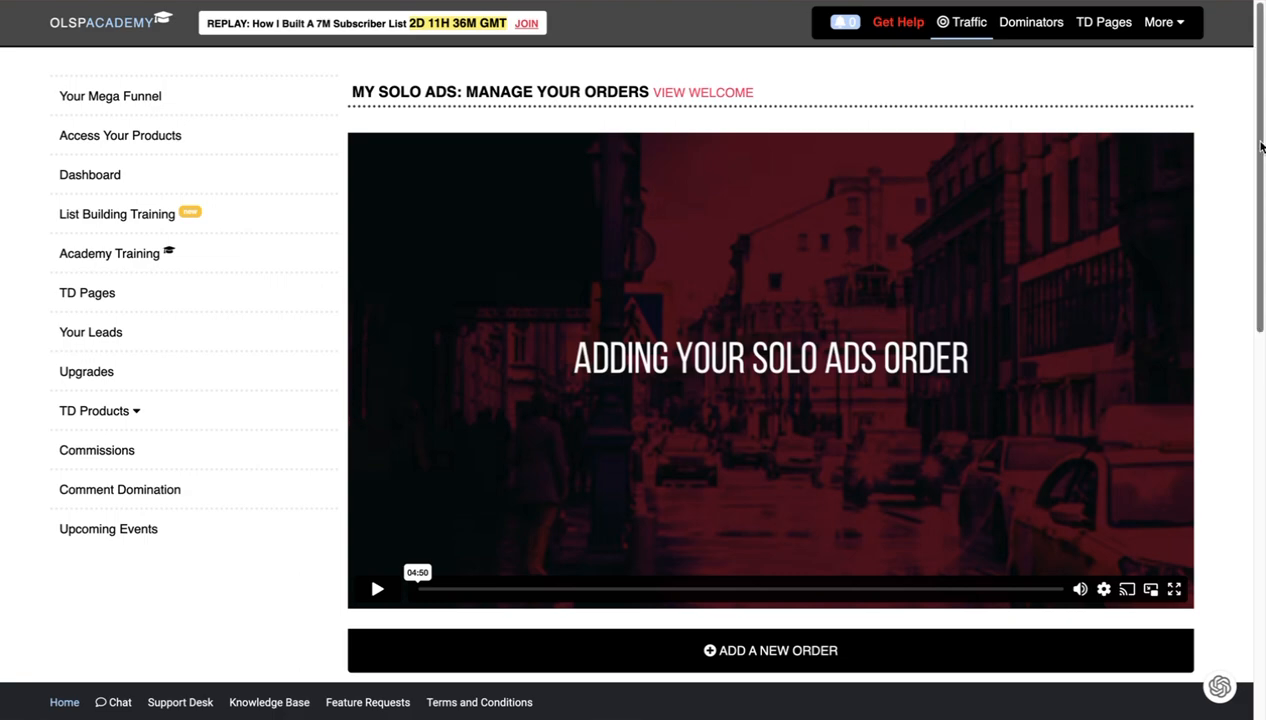
Scroll through the Solo Ads Active Open Orders and Earn Money sections
scroll("down", 3)
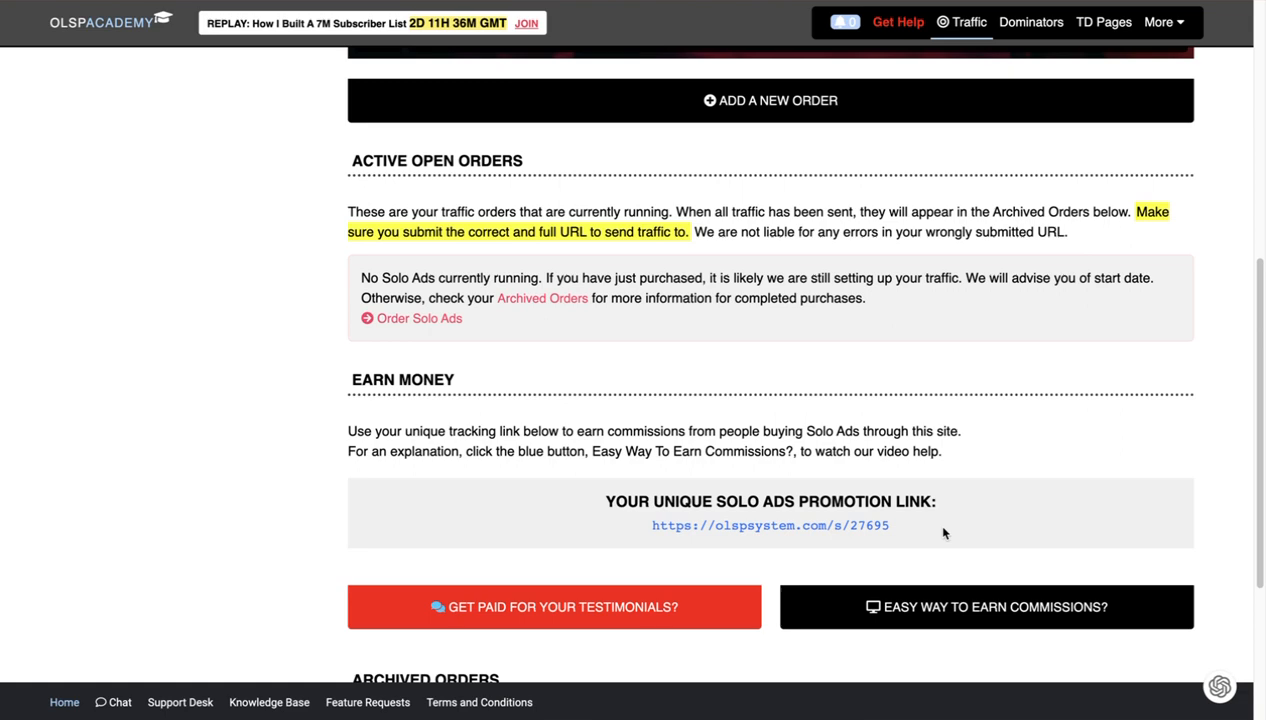
mouse_move(1190, 329)
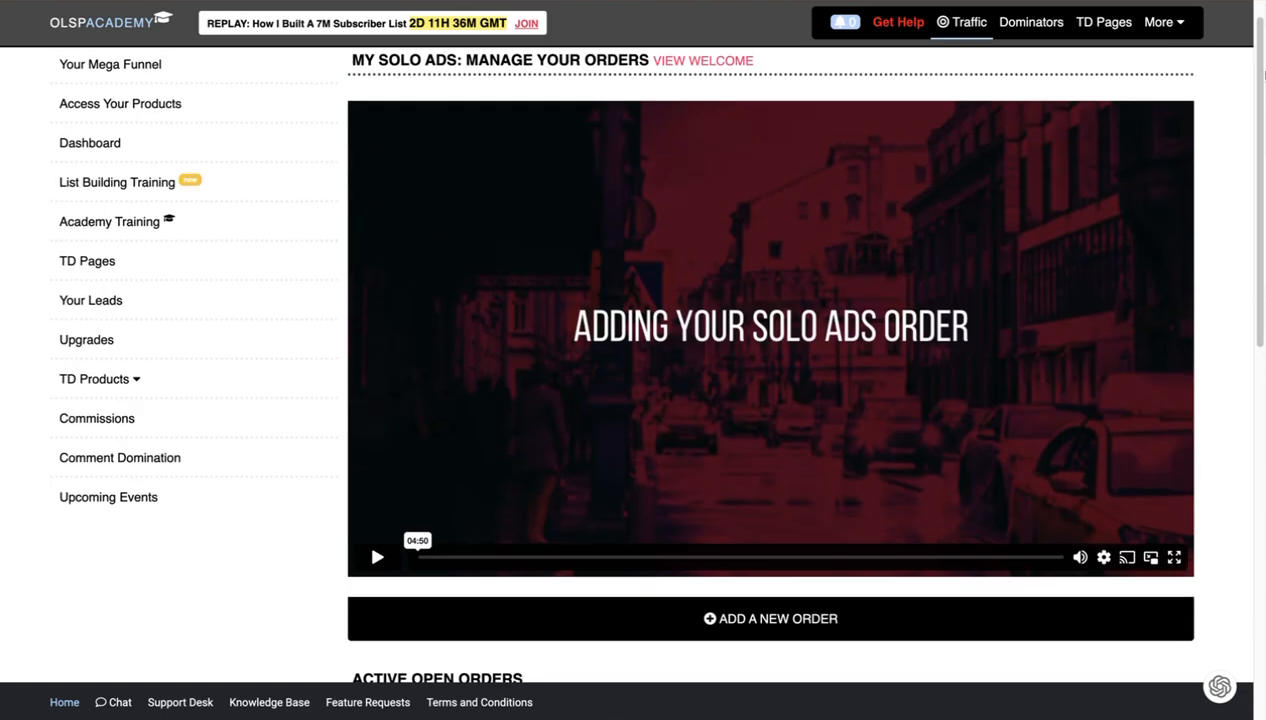
scroll("down", 3)
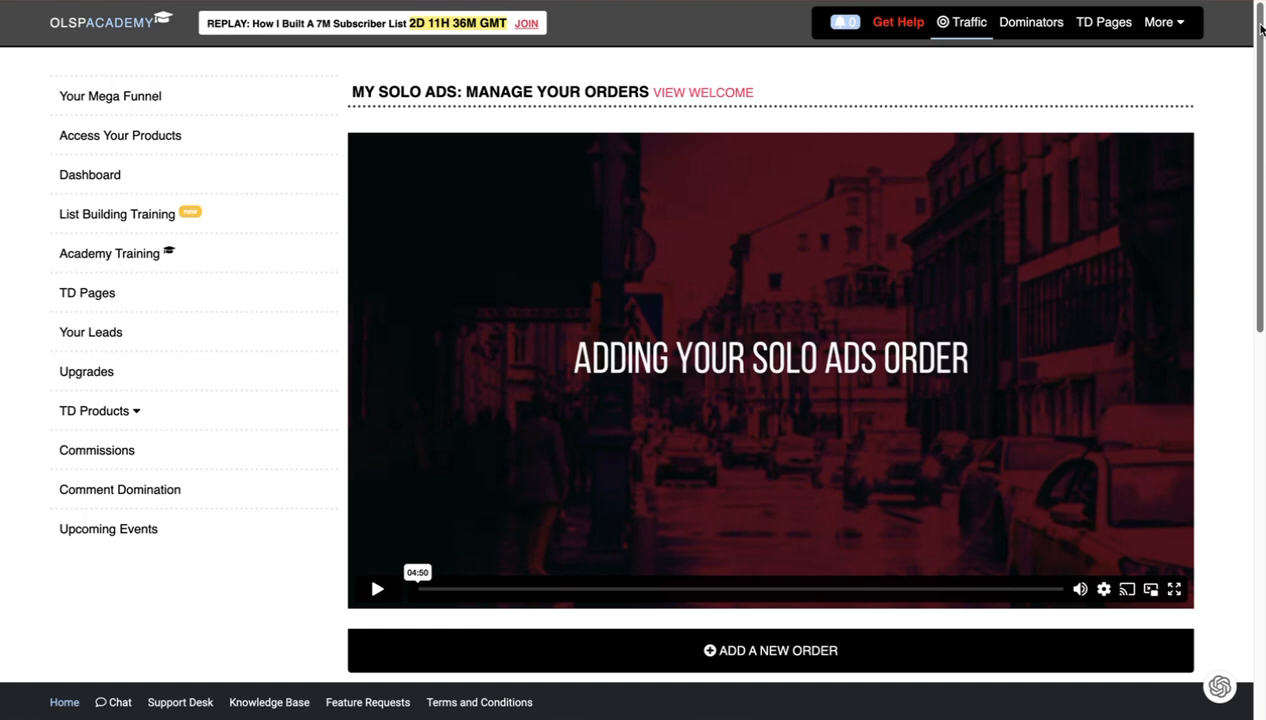
mouse_move(438, 201)
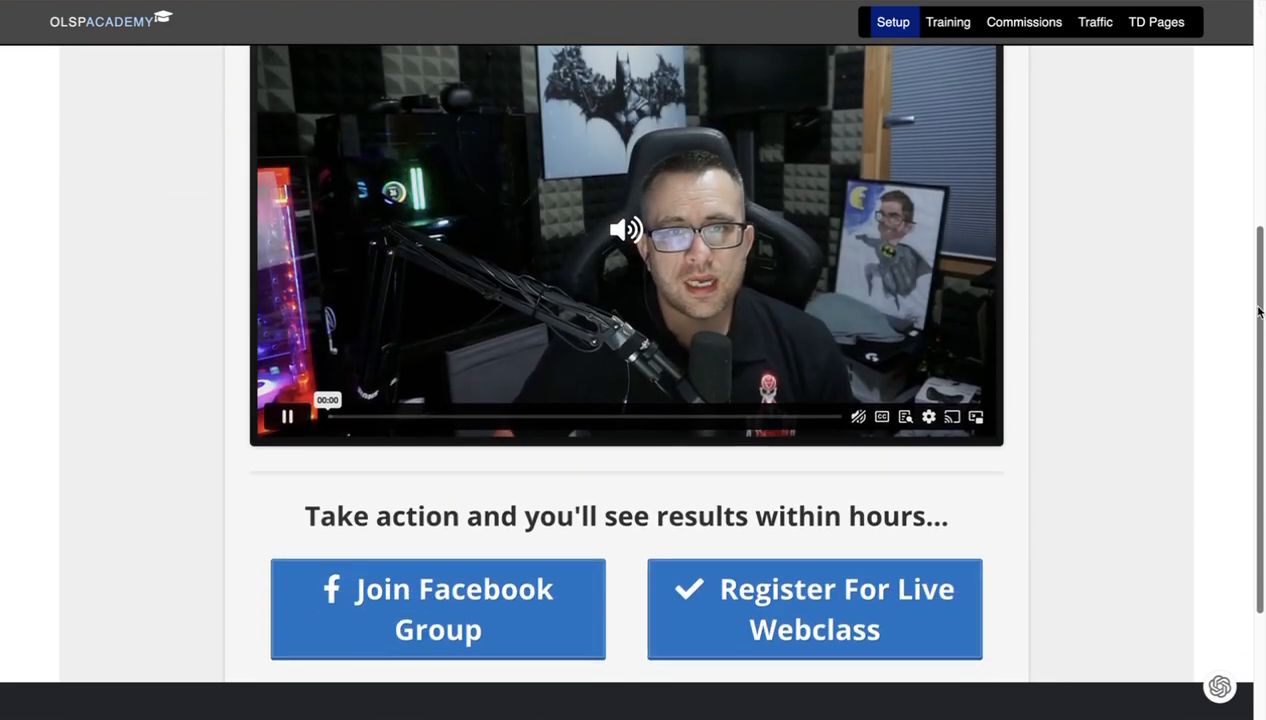
Scroll up the setup page toward its intro video and Facebook group option
scroll("up", 3)
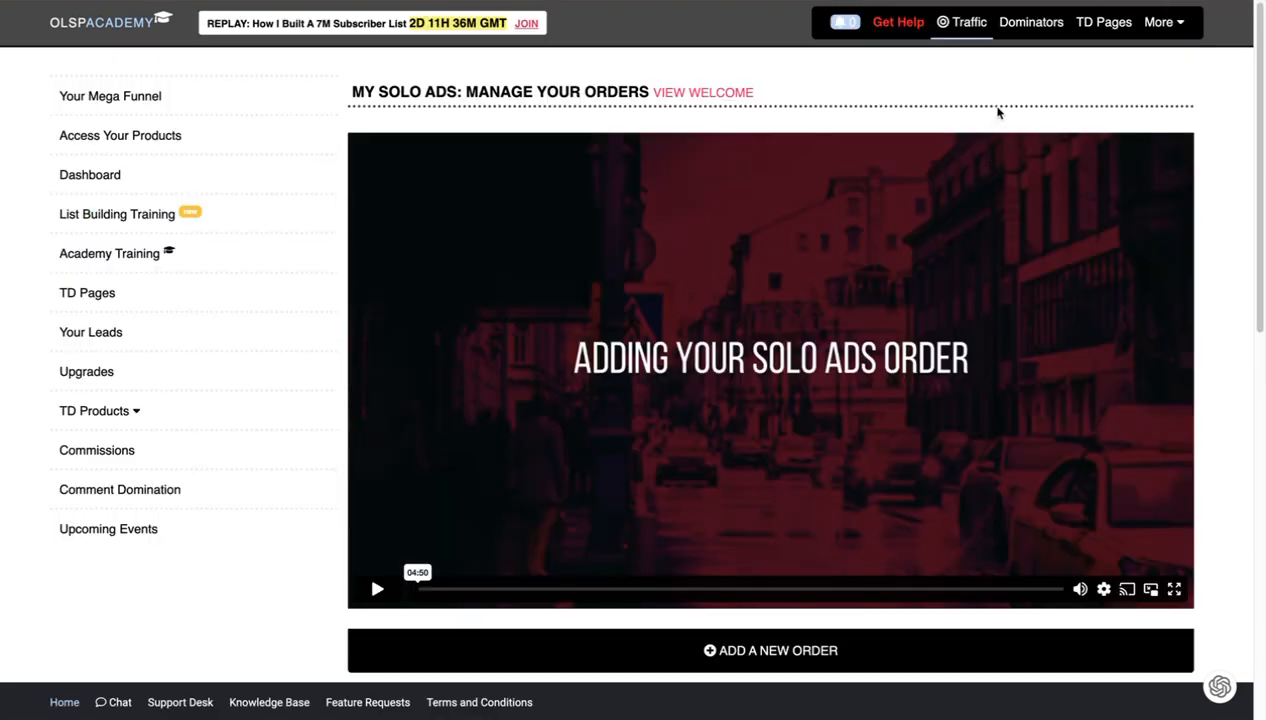
mouse_move(140, 253)
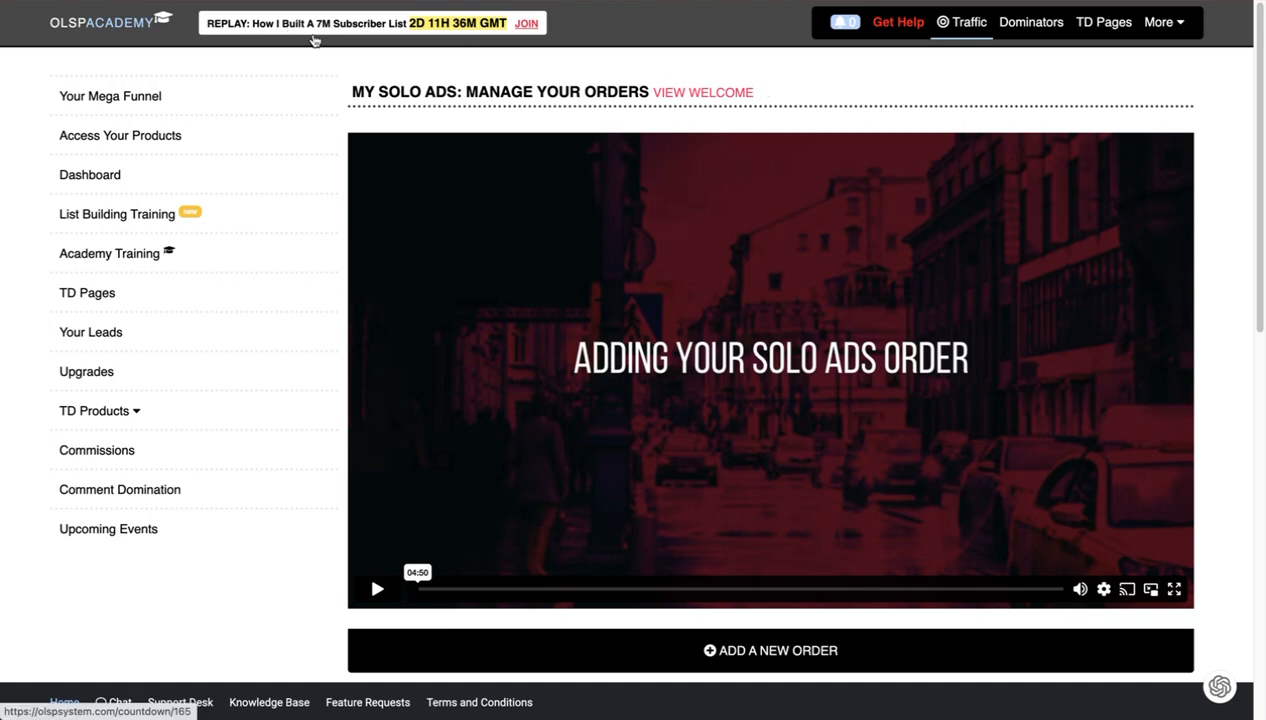
mouse_move(367, 36)
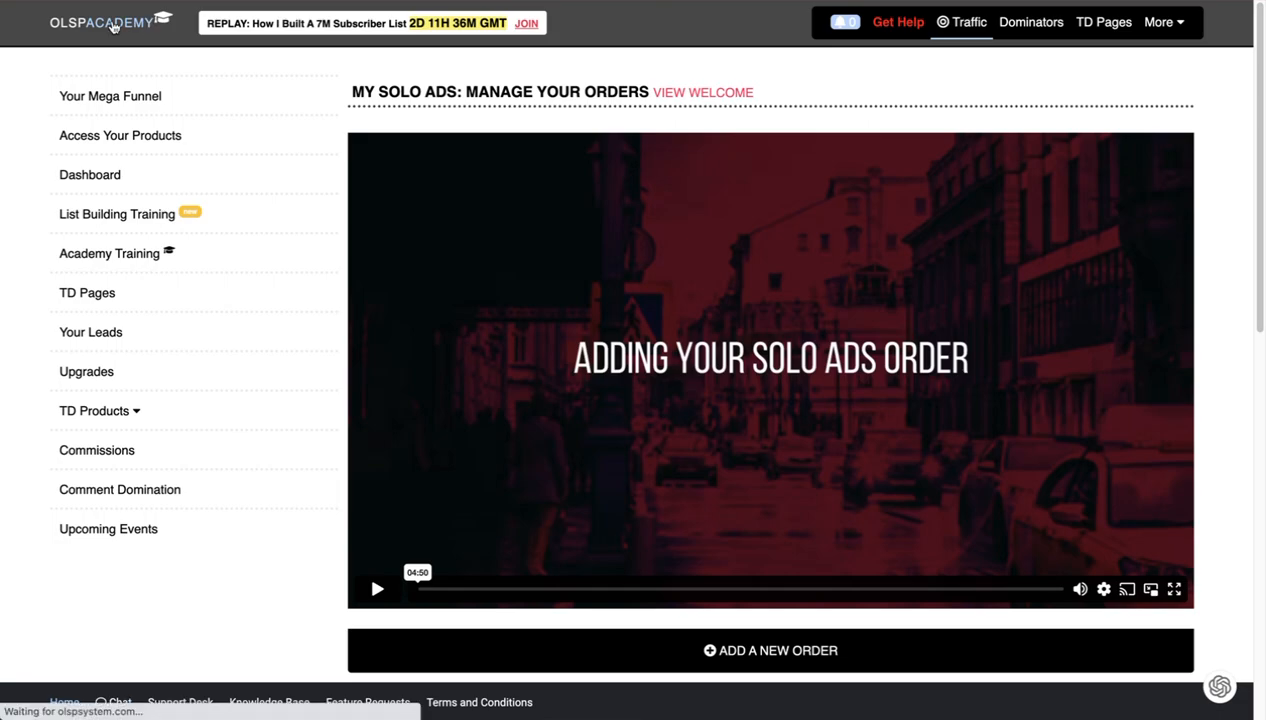
Return to the dashboard showing $426.61 commissions and dismiss the replay announcement
left_click(90, 174)
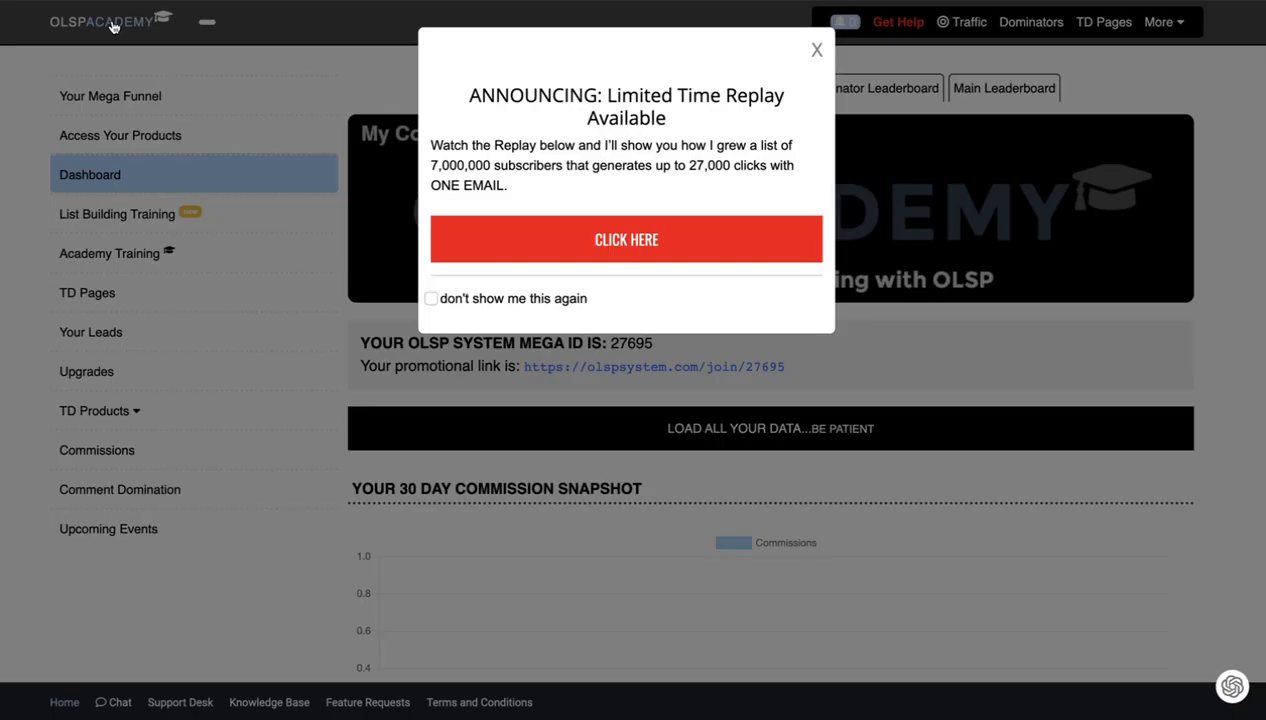
left_click(817, 50)
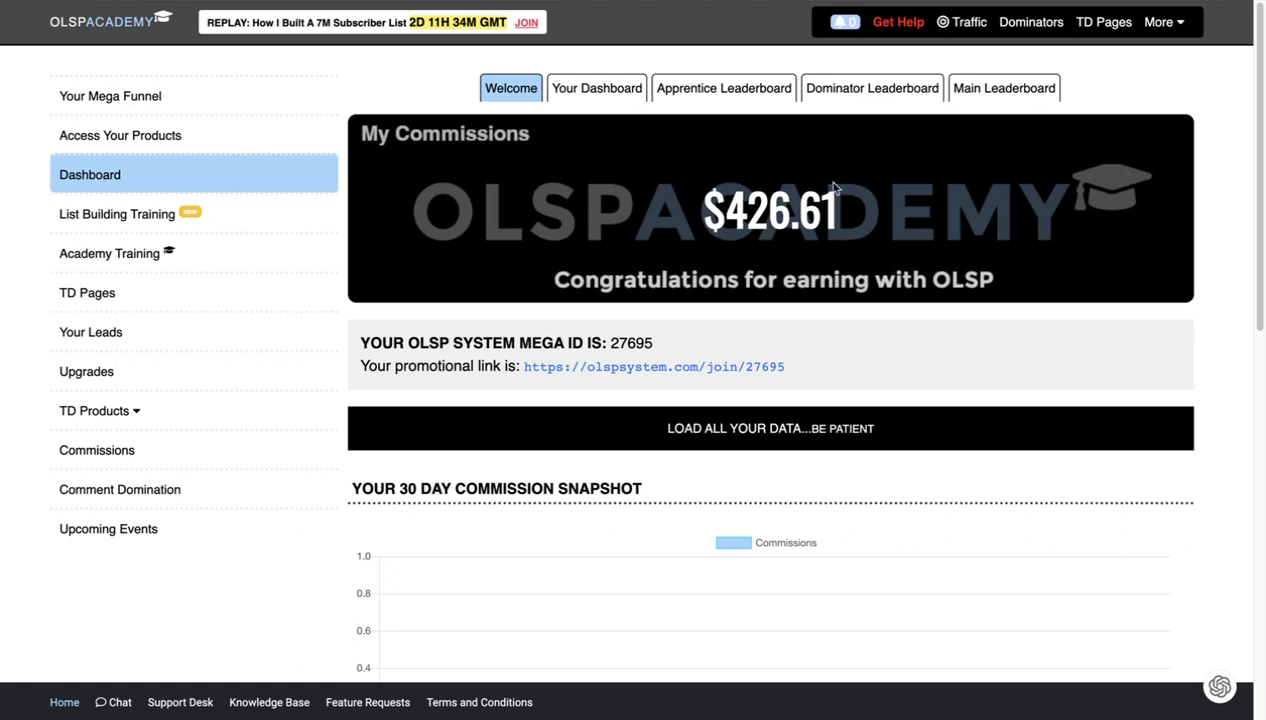
mouse_move(845, 258)
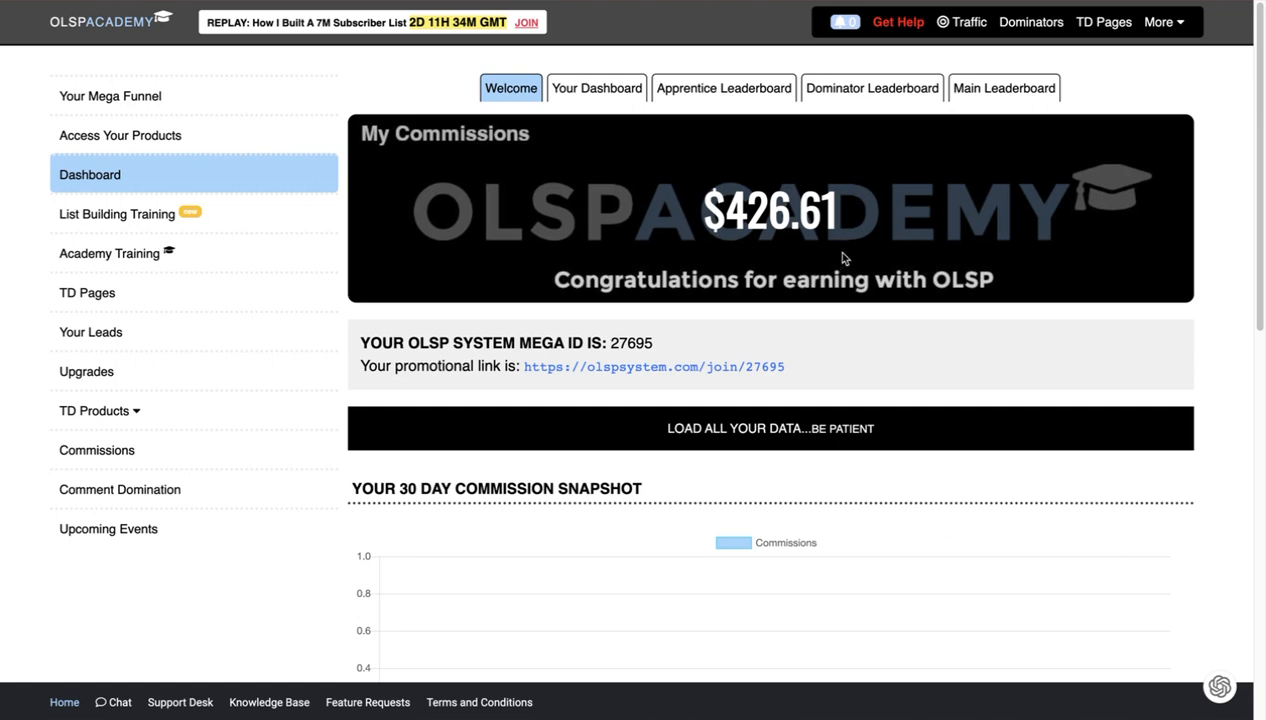